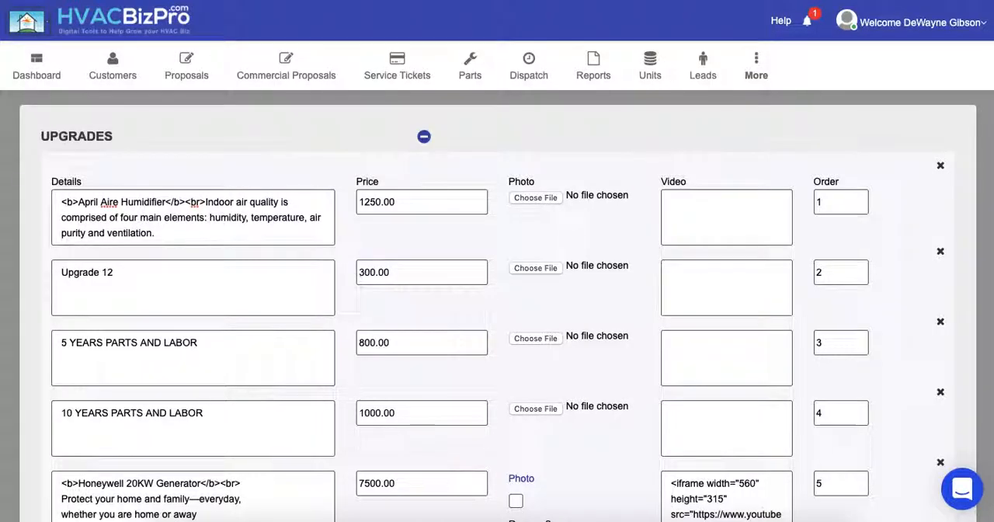
mouse_move(612, 294)
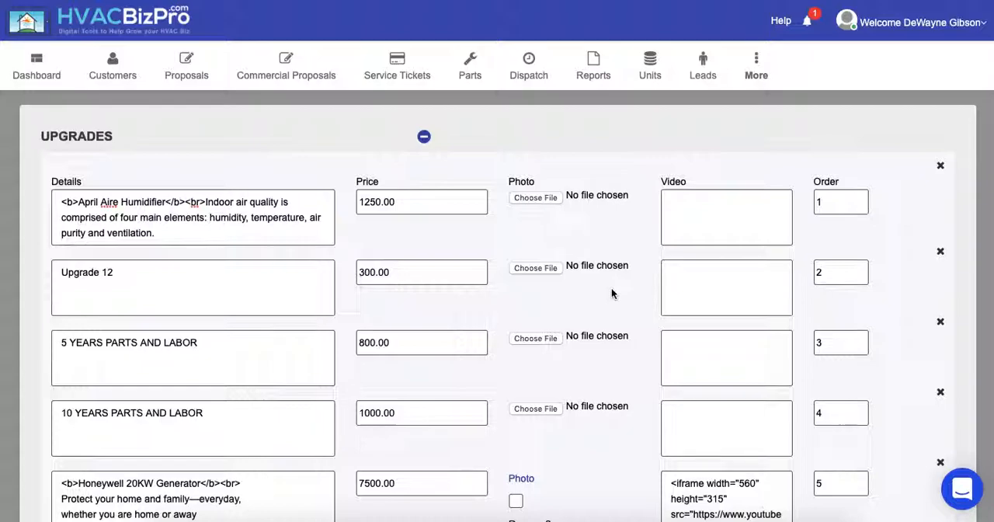
Scroll to the Healthy Home 101 player and open its share options
scroll("up", 3)
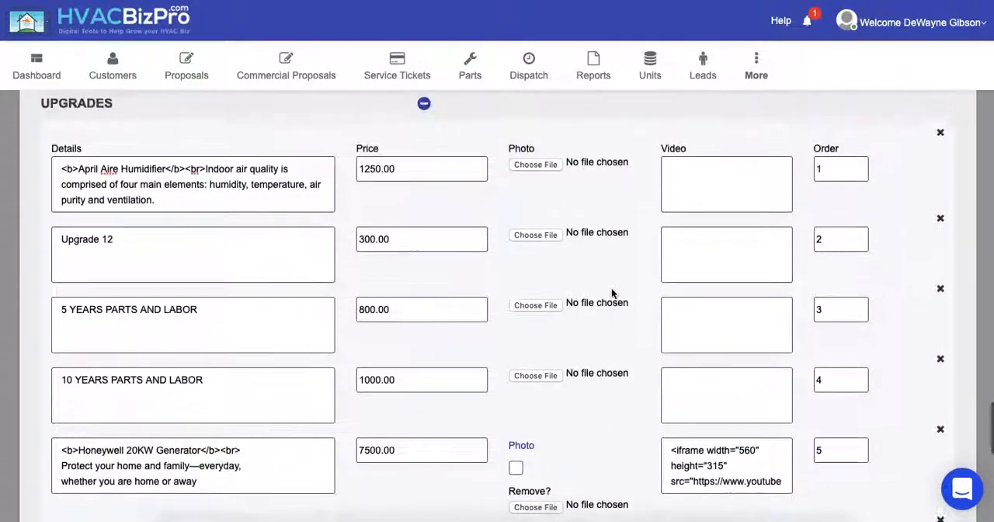
scroll("up", 3)
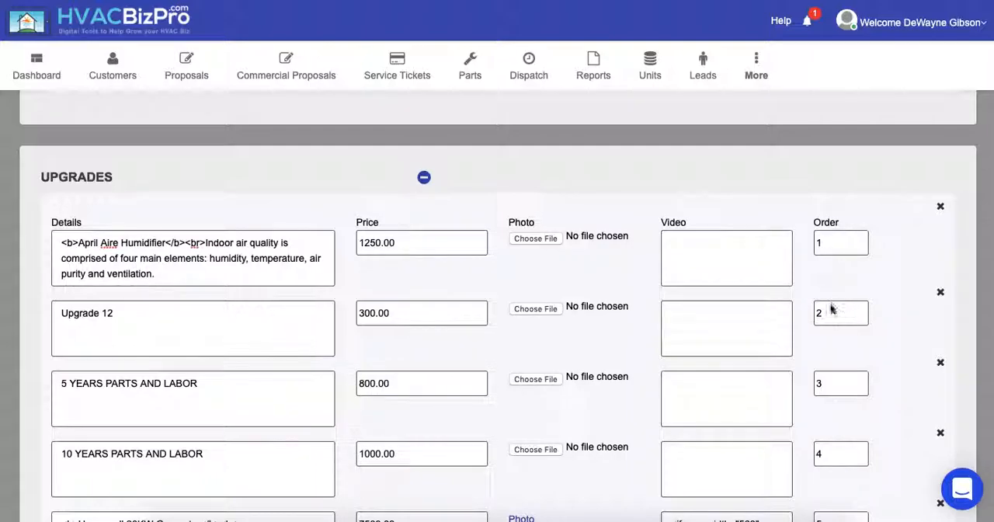
mouse_move(153, 351)
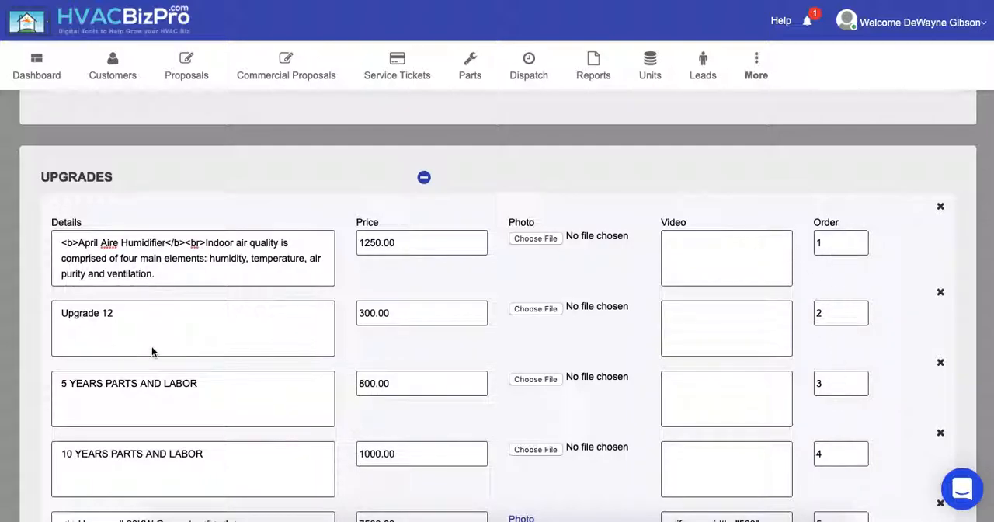
mouse_move(166, 278)
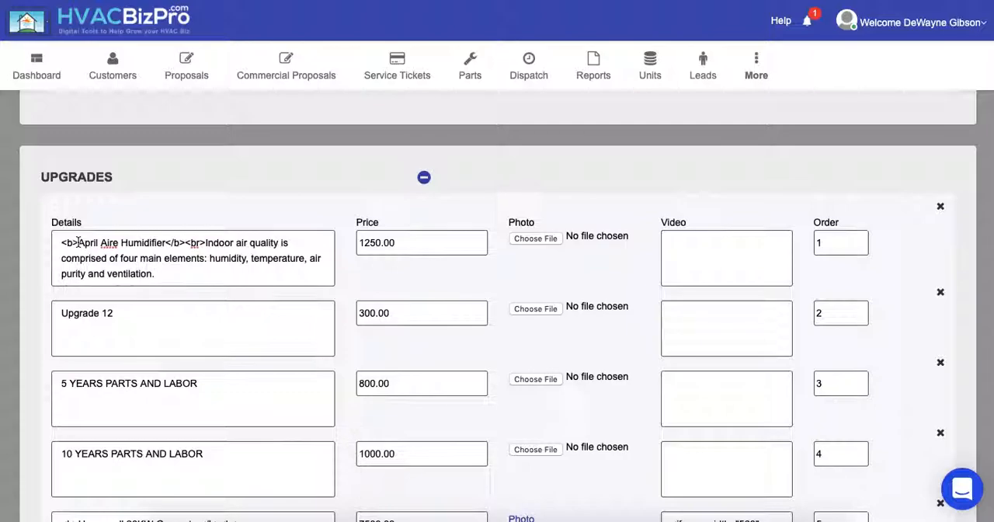
double_click(115, 242)
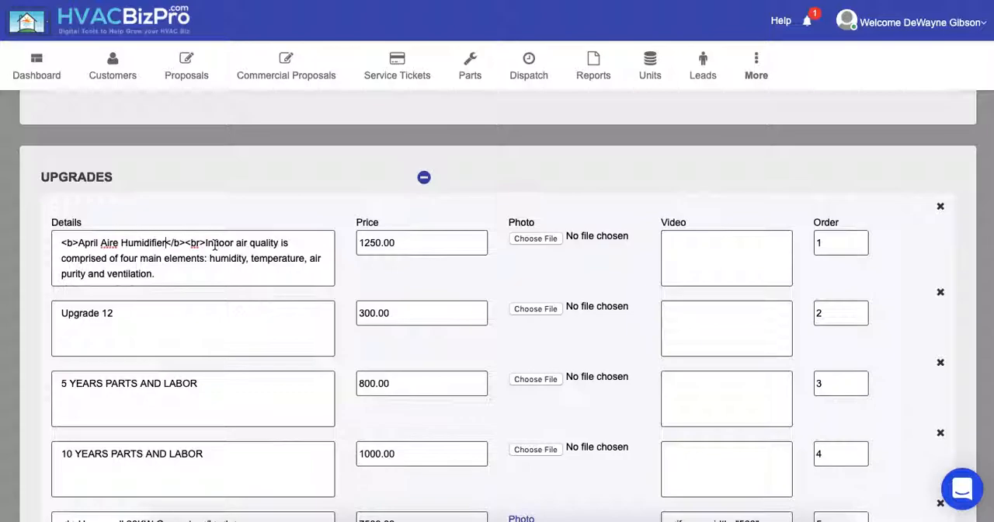
mouse_move(556, 275)
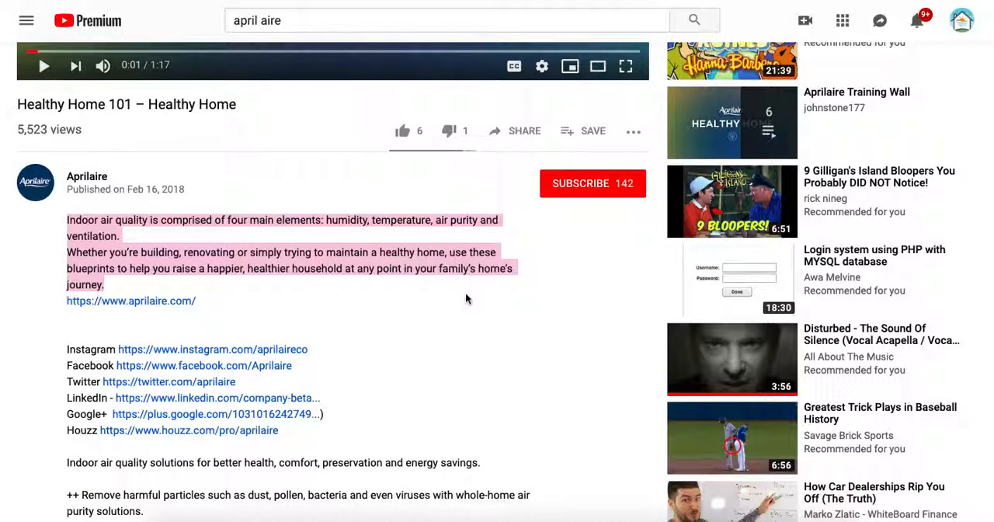
scroll("up", 3)
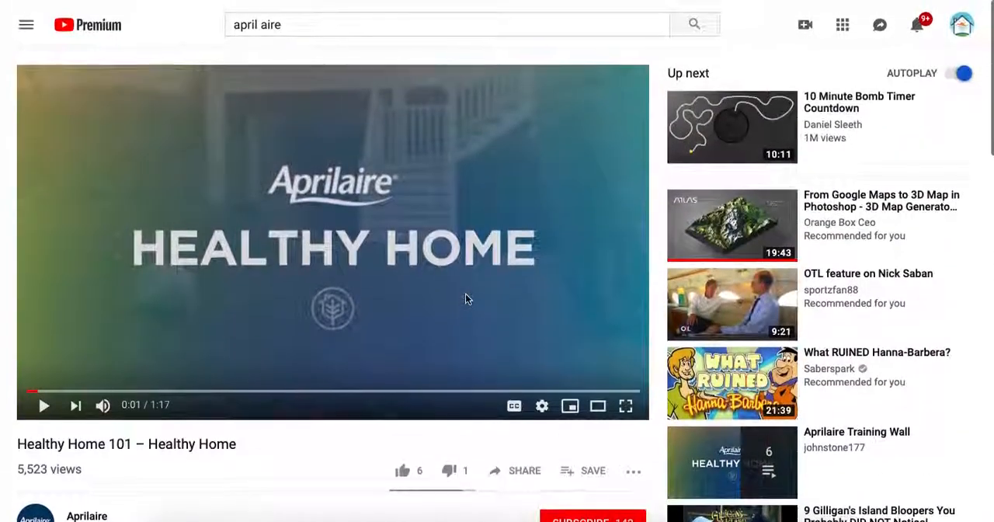
scroll("down", 3)
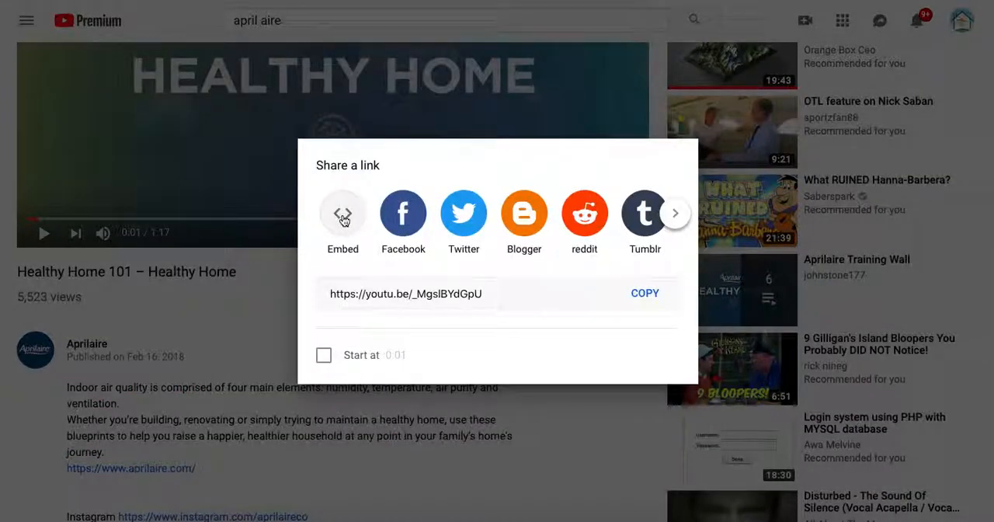
Select the Healthy Home 101 iframe embed code from Embed, then close the panel
left_click(342, 214)
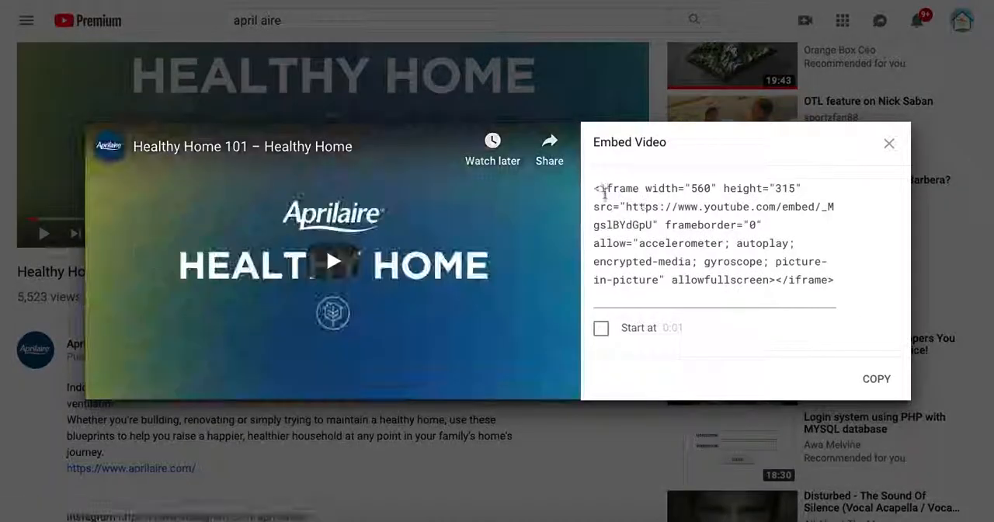
triple_click(713, 233)
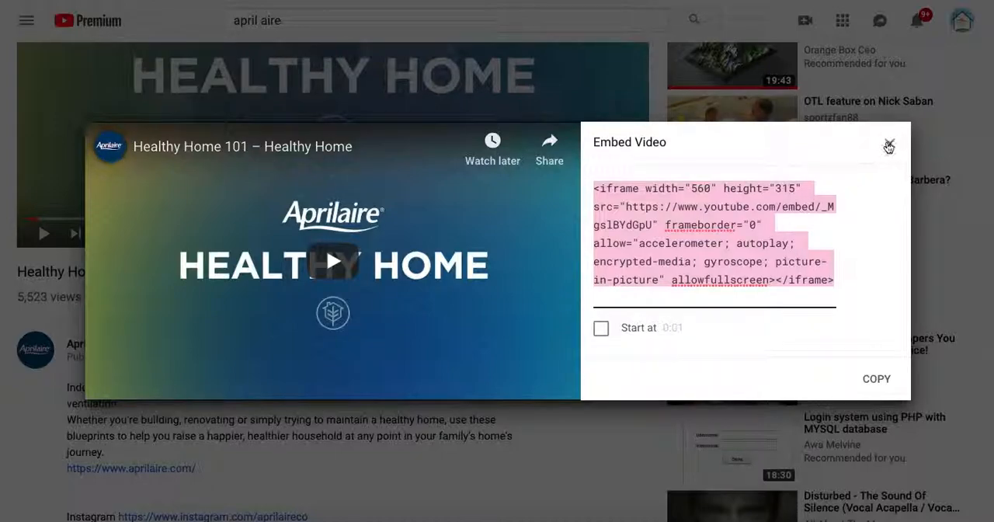
left_click(888, 146)
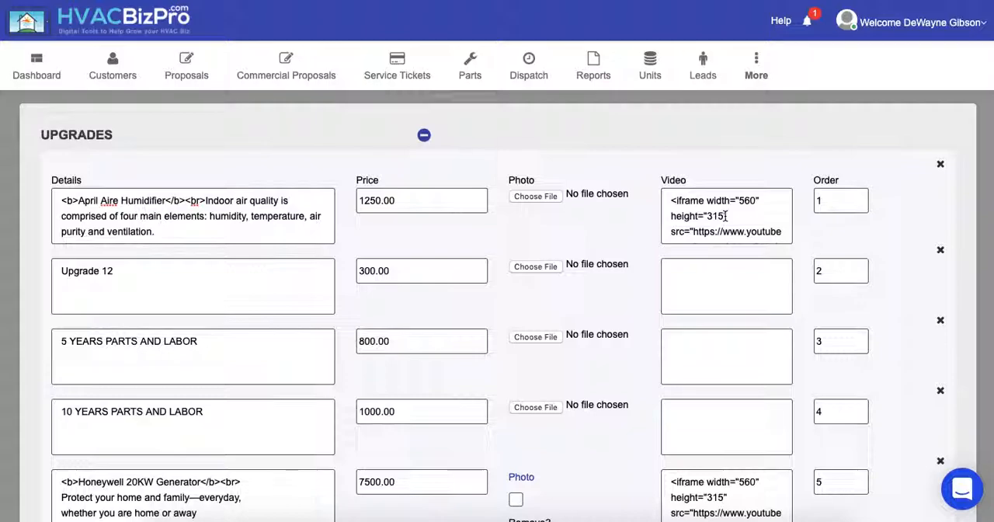
Scroll to the April Aire Humidifier row's Video field holding the pasted embed code
scroll("down", 3)
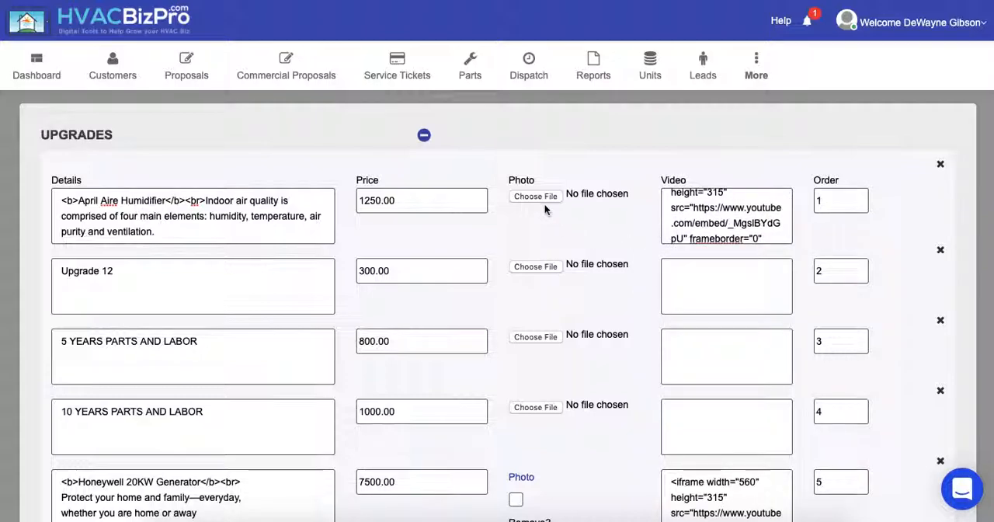
mouse_move(592, 220)
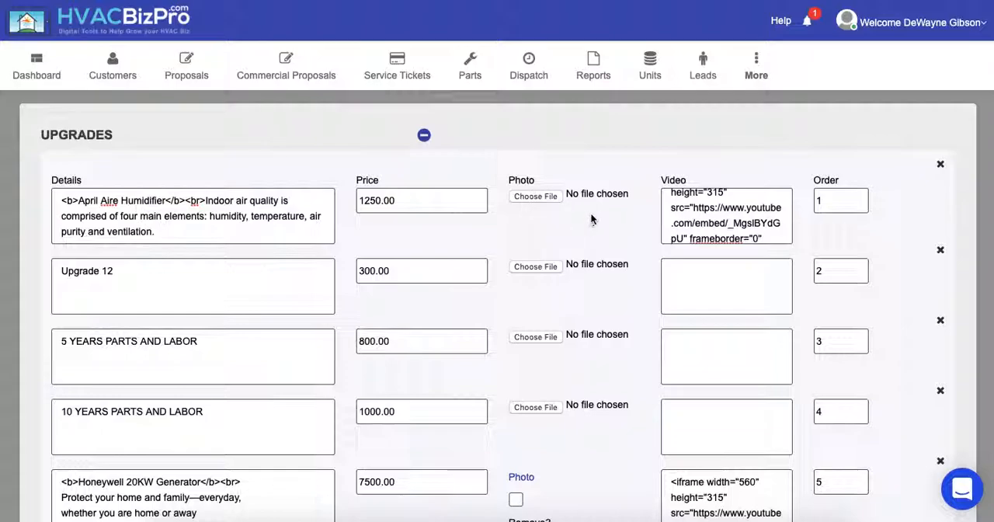
mouse_move(605, 211)
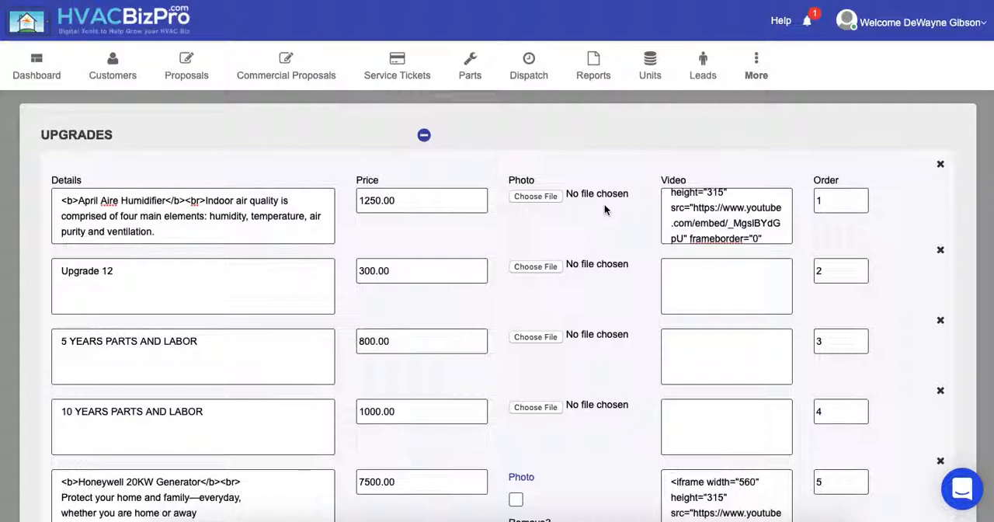
mouse_move(602, 254)
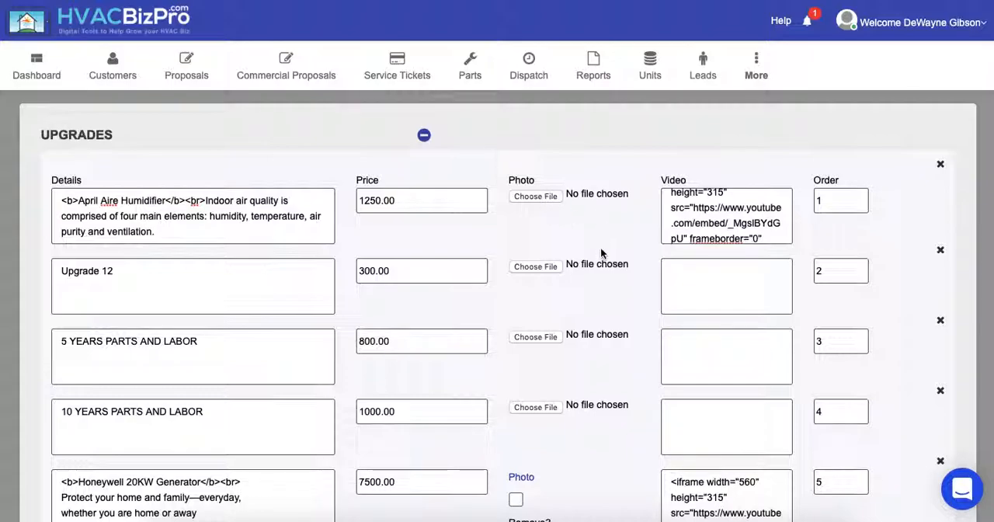